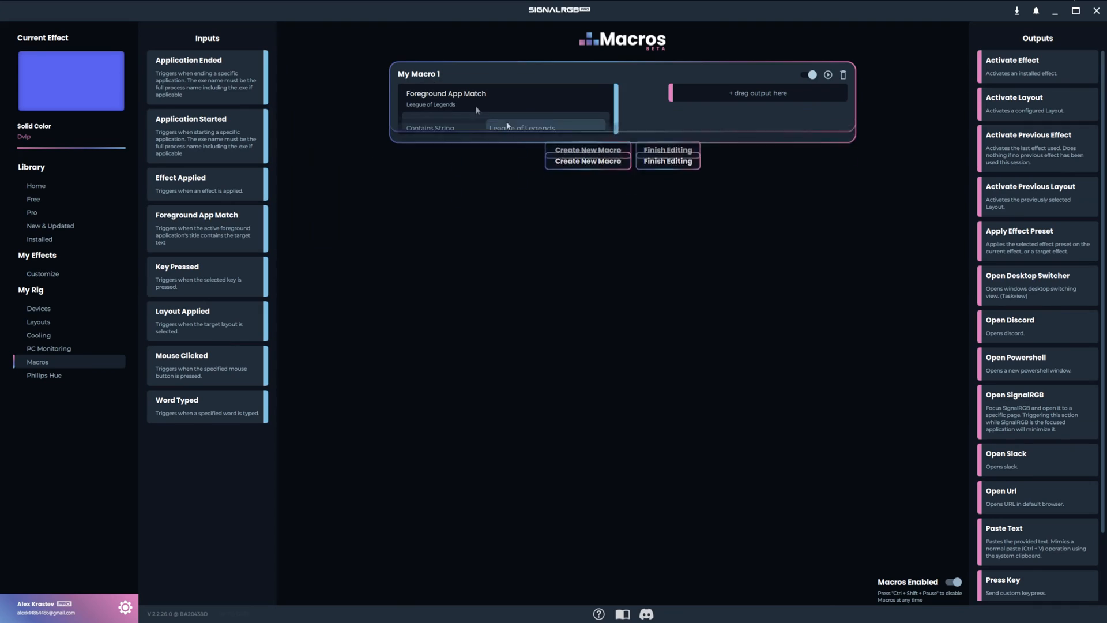
Match the foreground app on 'Reddit' and choose the effect to activate for it
type("Reddit")
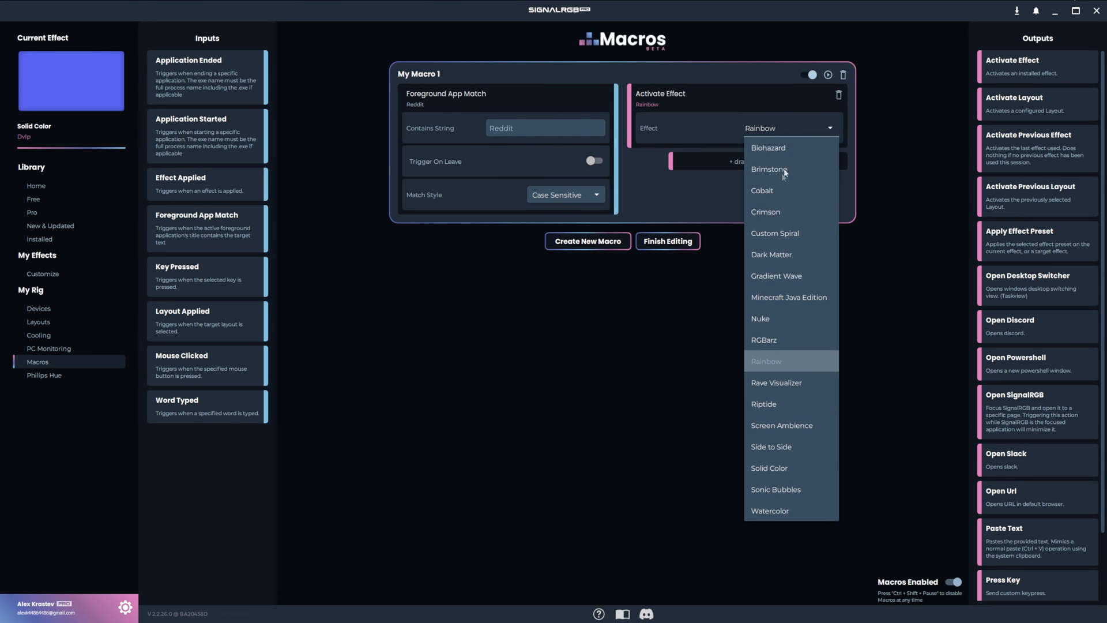
left_click(769, 170)
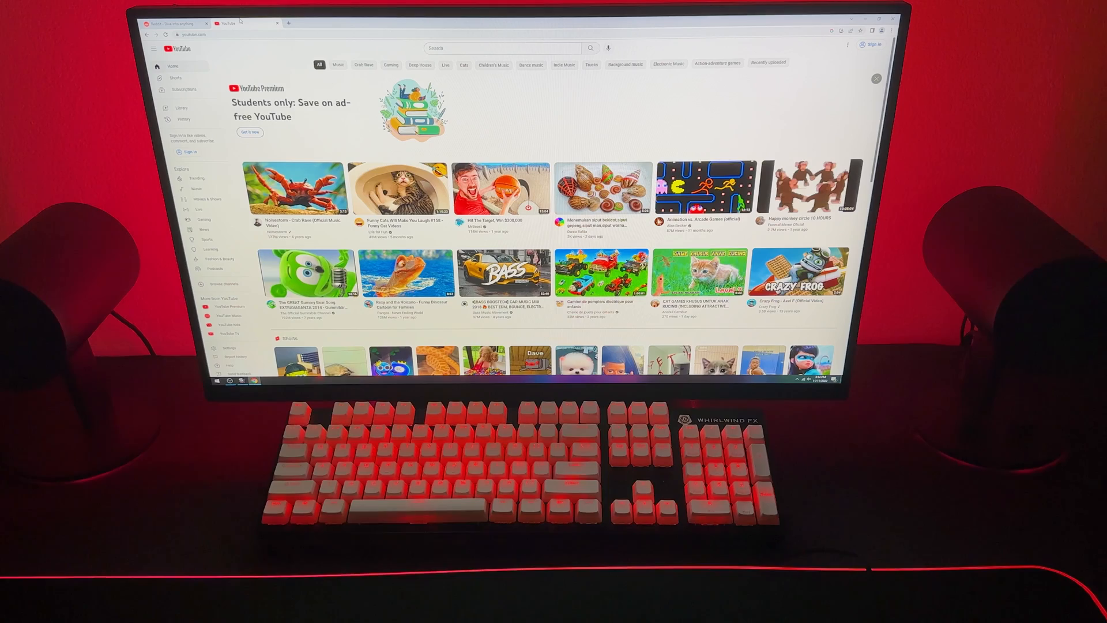
Switch to Chrome with YouTube open to check the keyboard glows red
left_click(173, 23)
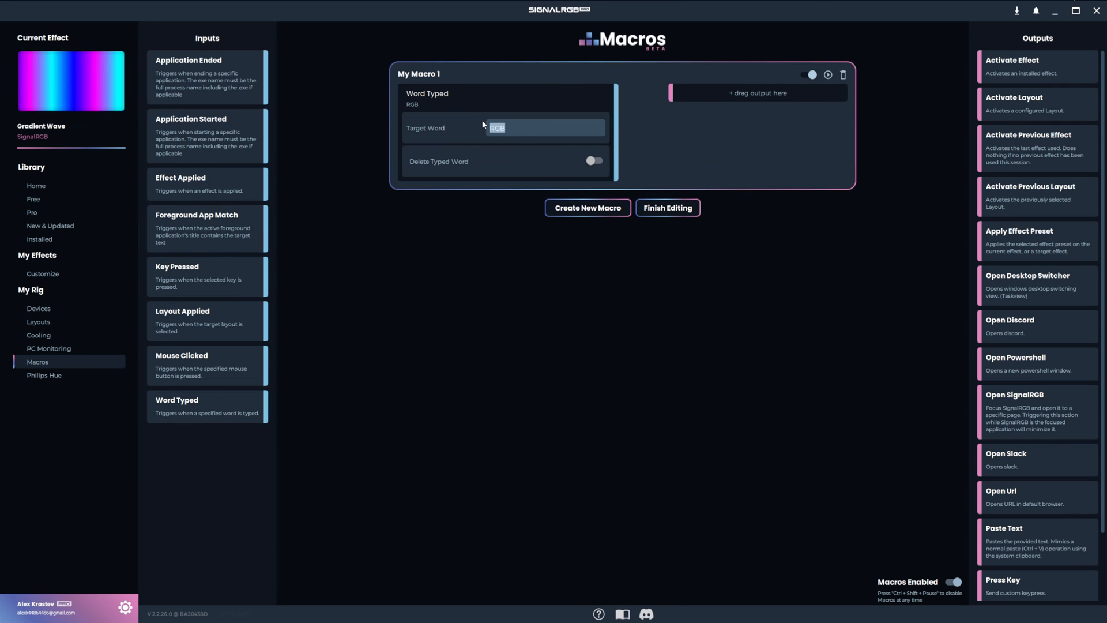
Set the Word Typed trigger's target word to 'Crab Rave'
type("Crab Rave")
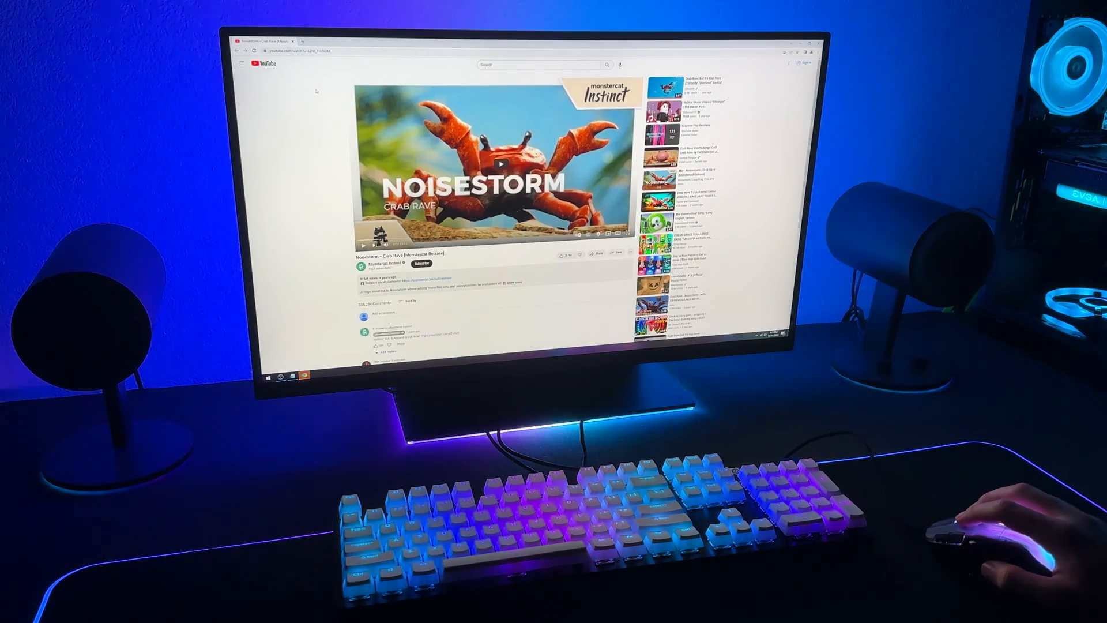
Trigger the macro so the Noisestorm Crab Rave video opens and plays on YouTube
left_click(502, 164)
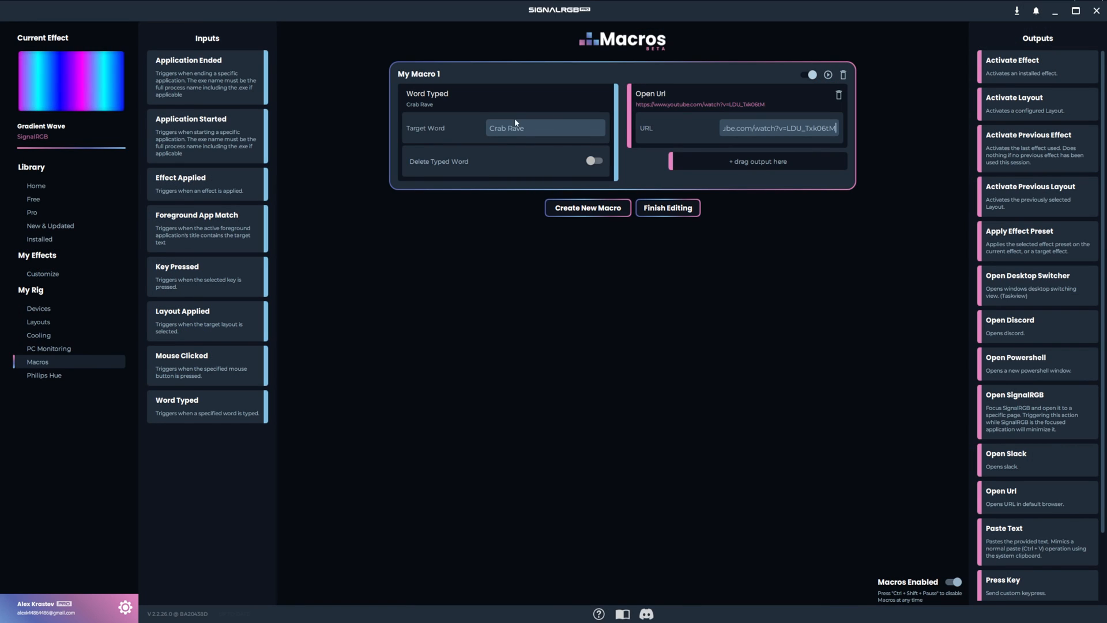
Set the target word to 'see that mistake' with Delete Typed Word switched on
type("see that")
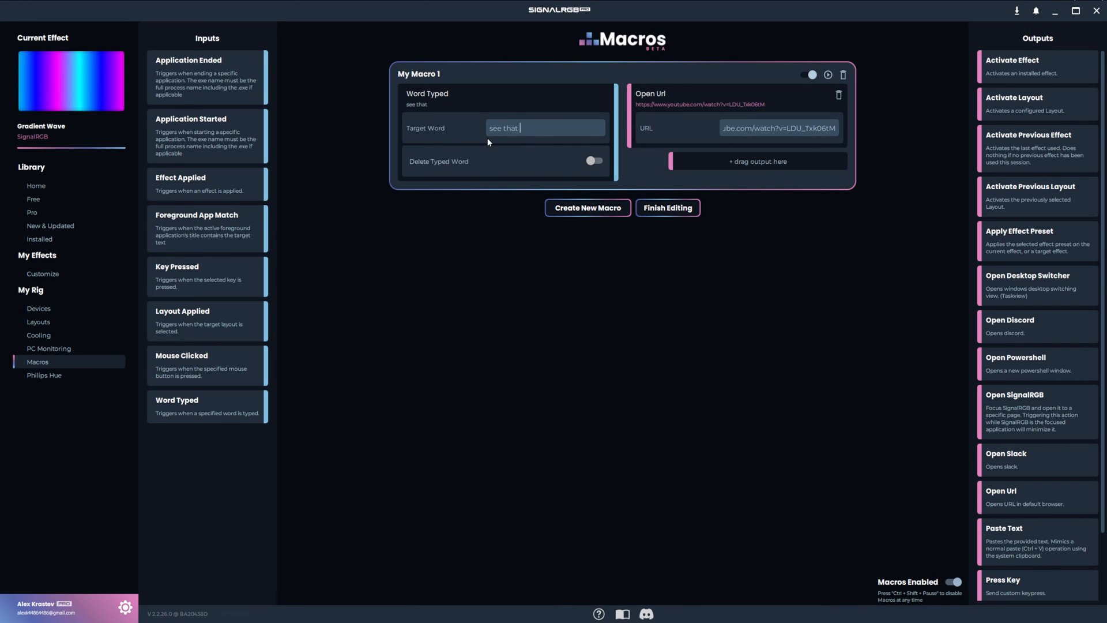
type("mistake")
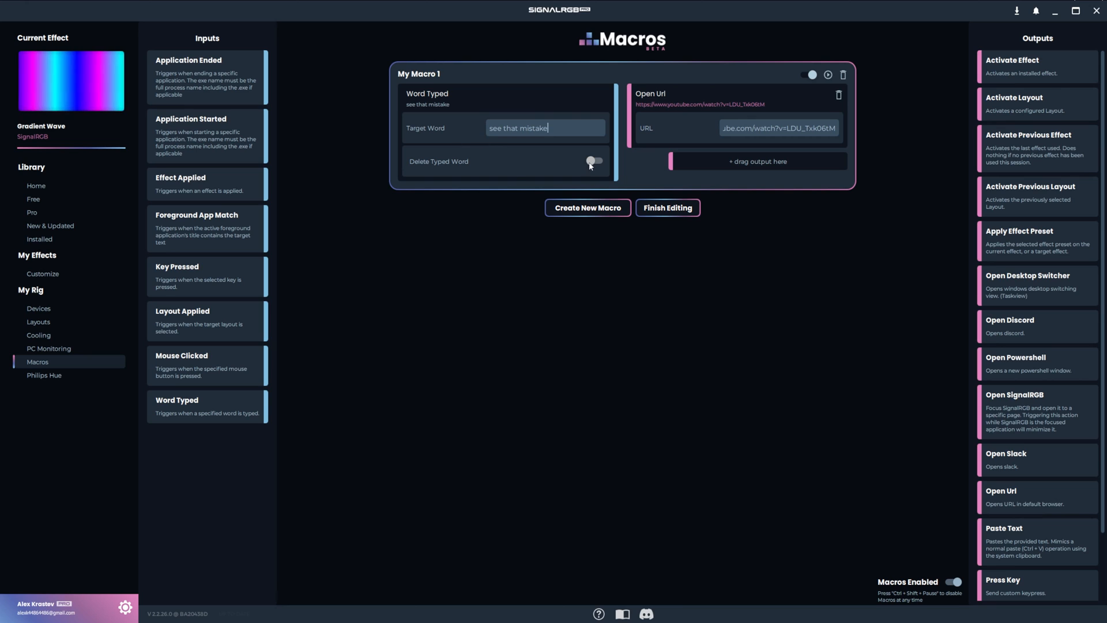
left_click(594, 160)
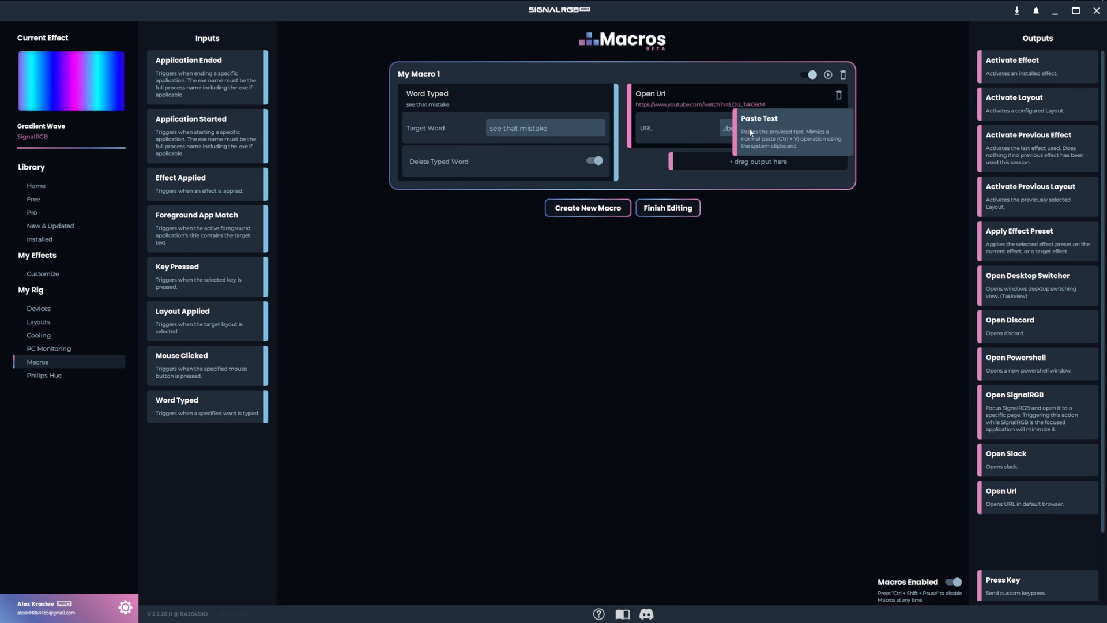